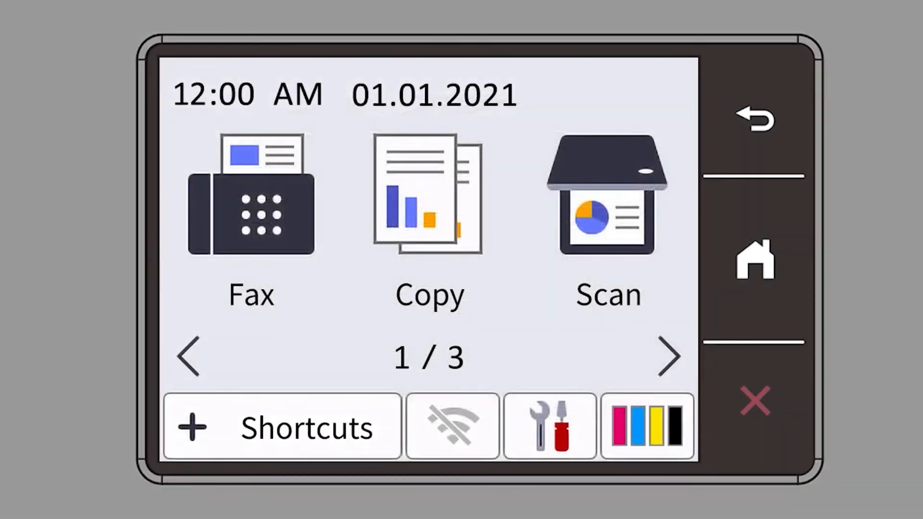
- Go into Settings and then the Network settings on the printer touchscreen
left_click(549, 426)
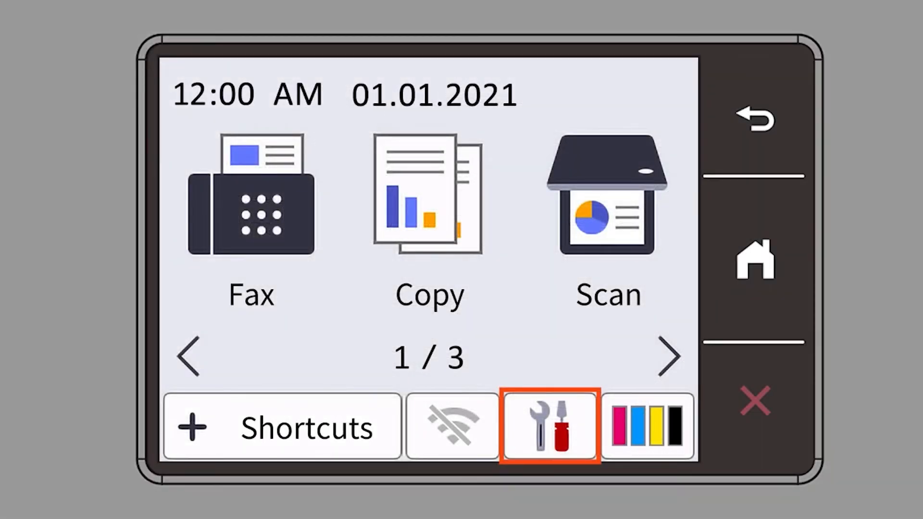
left_click(549, 426)
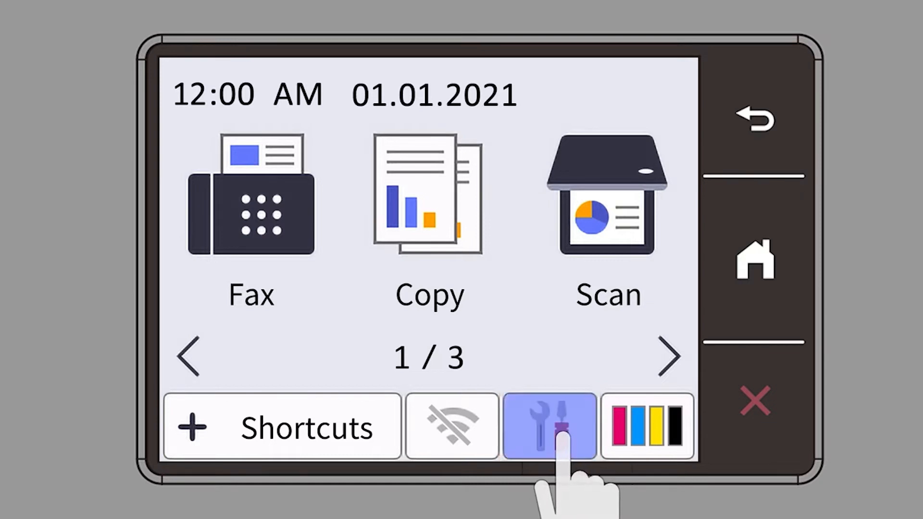
left_click(547, 426)
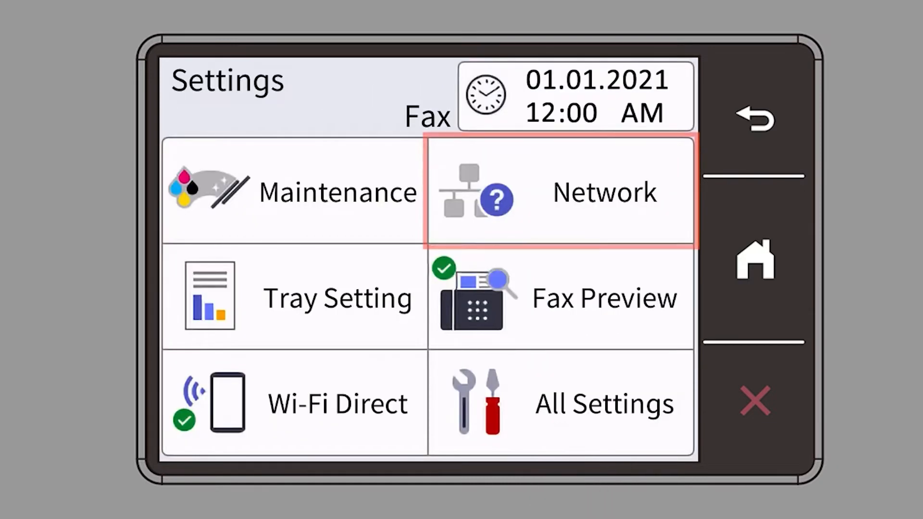
left_click(560, 192)
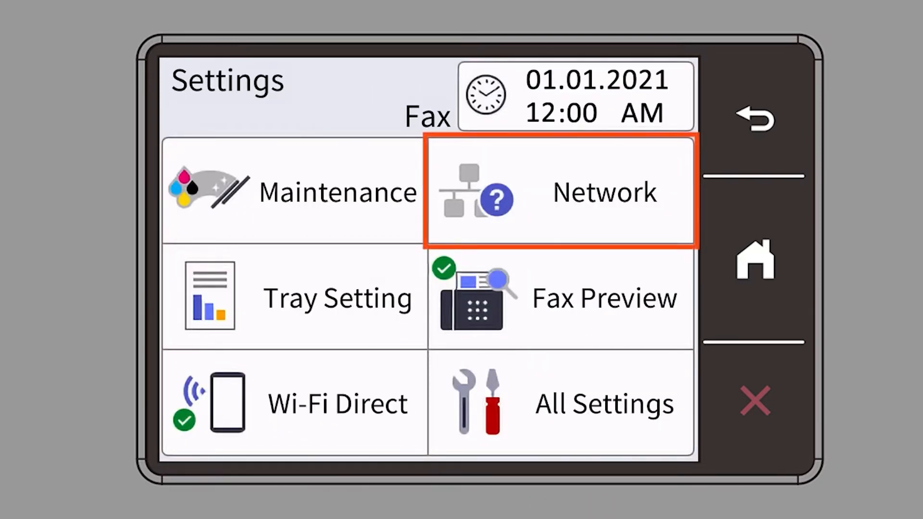
left_click(560, 192)
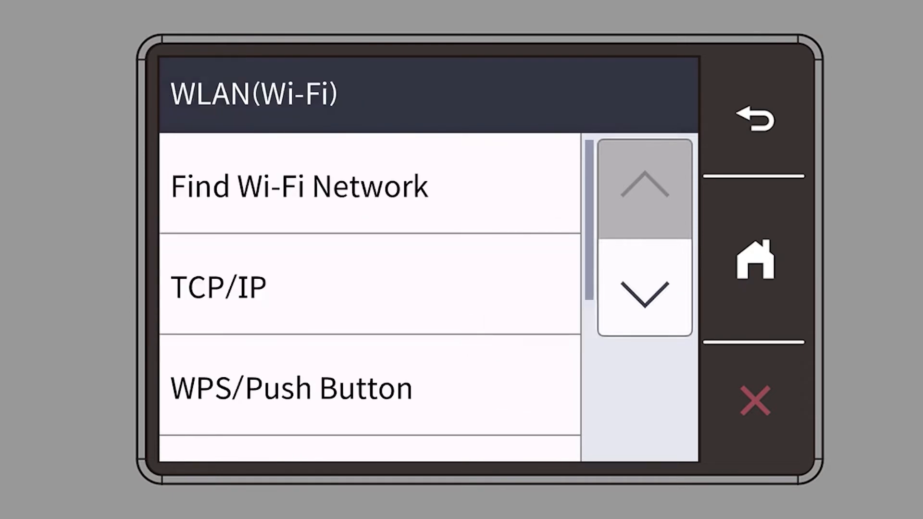
- Start Find Wi-Fi Network under WLAN and answer Yes to enable wireless LAN
left_click(370, 185)
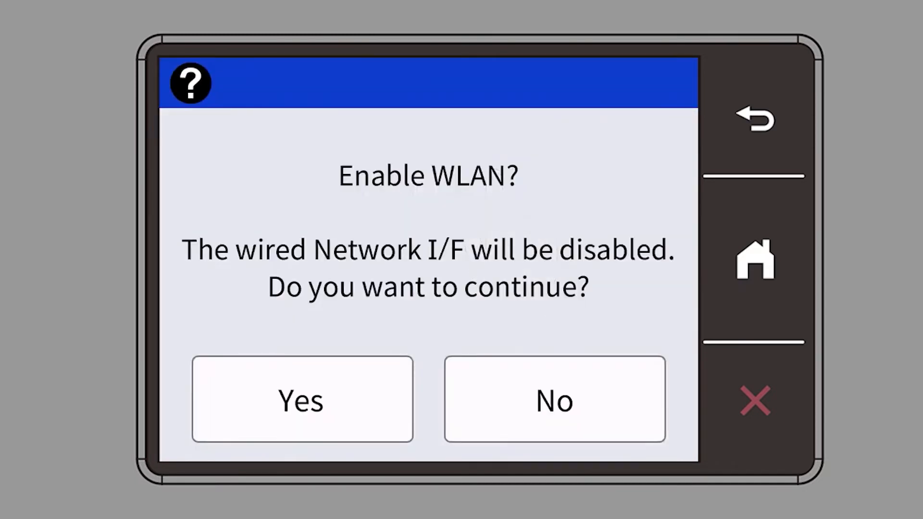
left_click(302, 398)
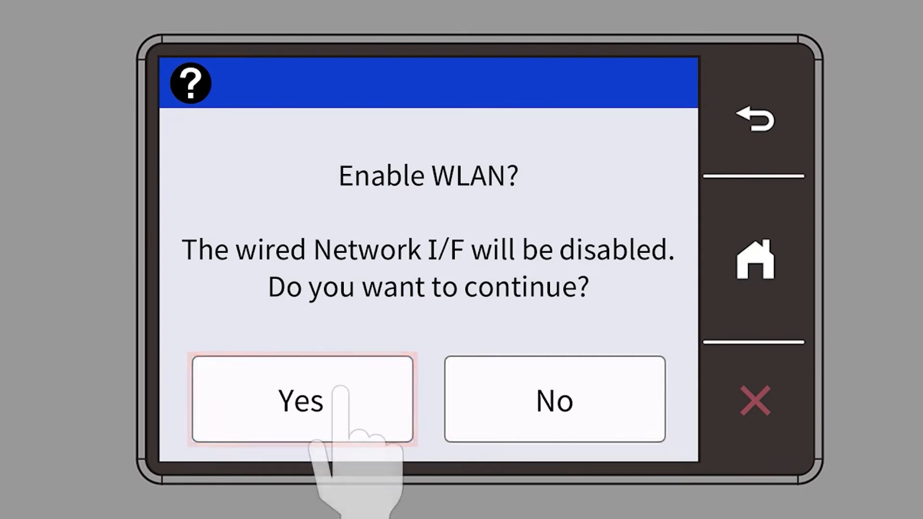
left_click(301, 400)
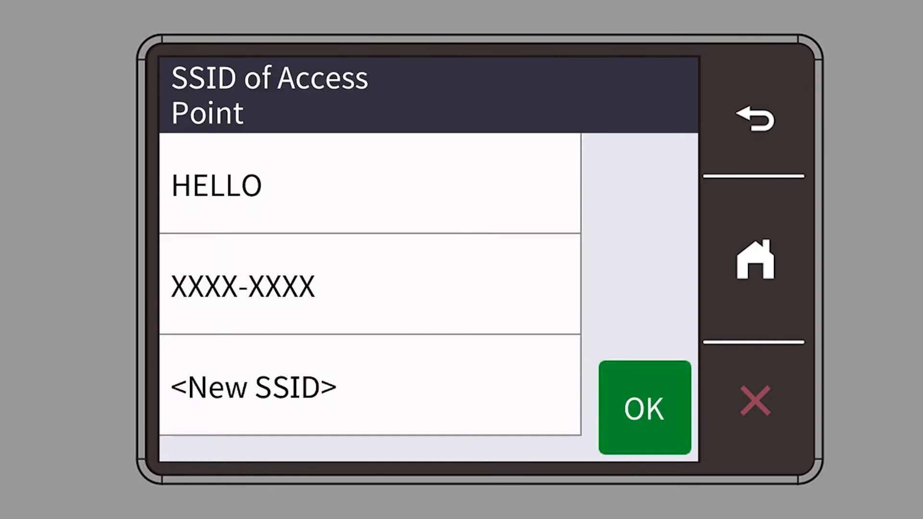
- Select HELLO from the SSID list and confirm it with OK to reach the Network Key screen
left_click(369, 185)
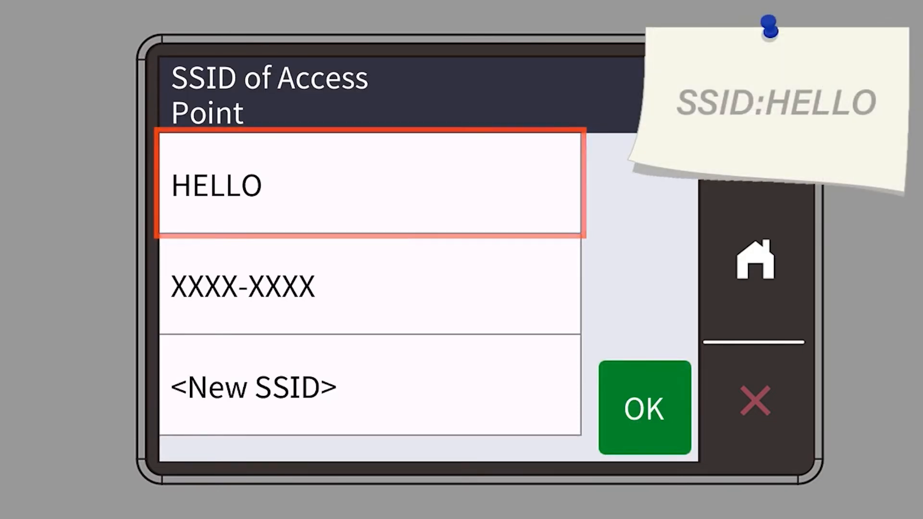
left_click(369, 186)
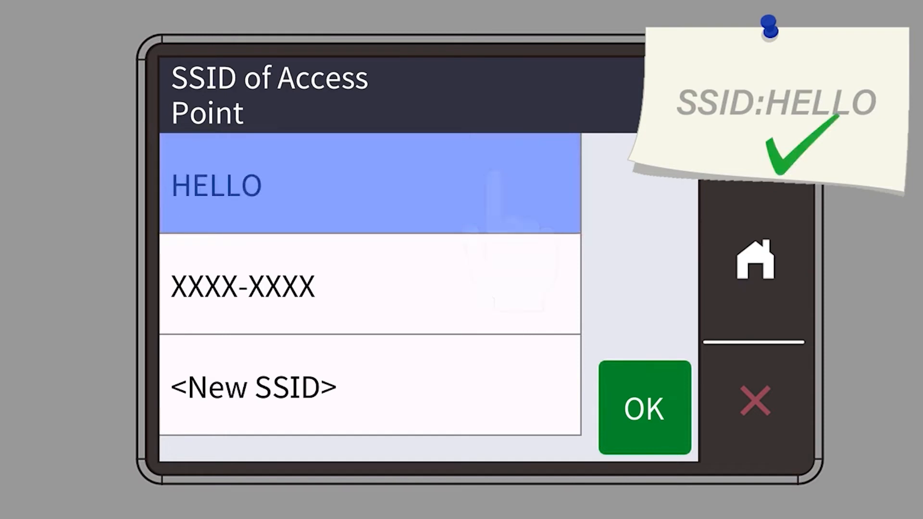
left_click(644, 408)
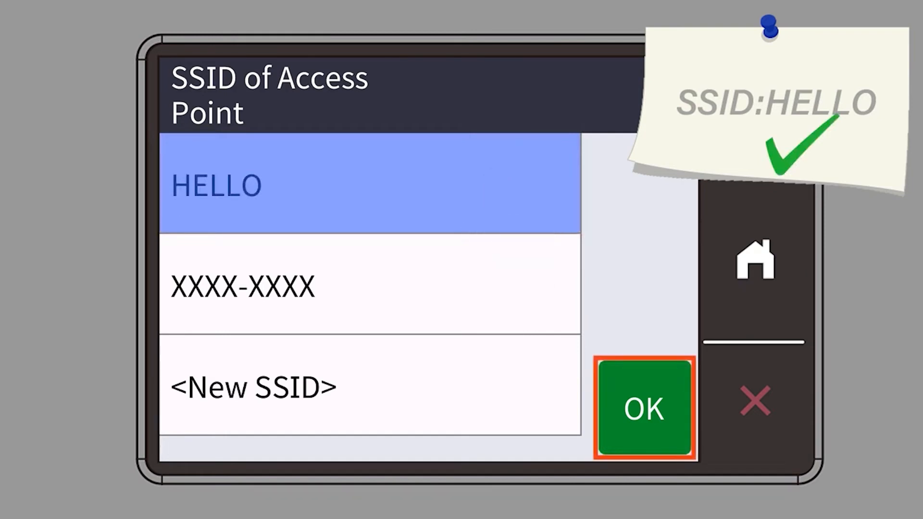
left_click(644, 408)
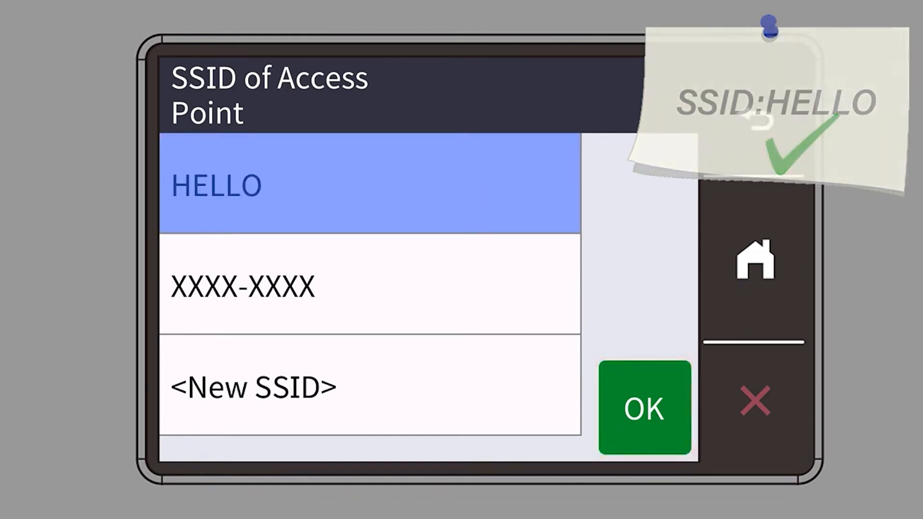
left_click(643, 408)
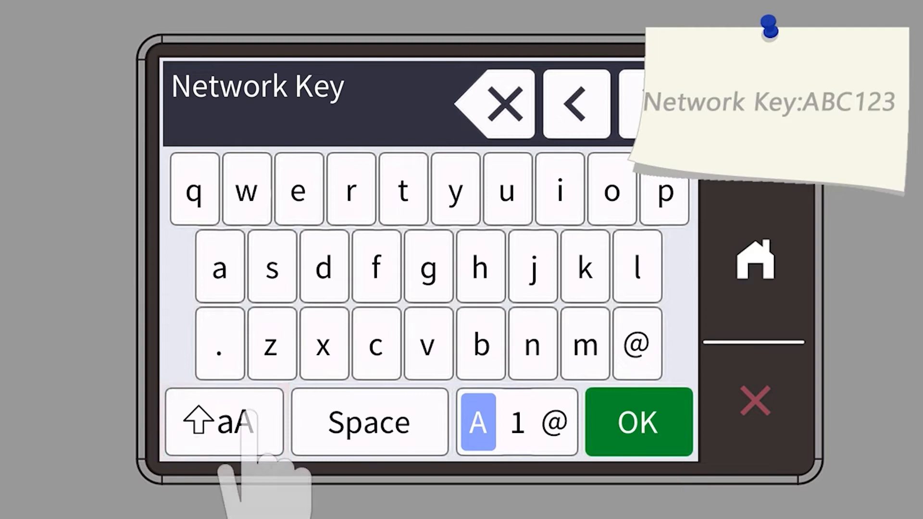
left_click(224, 421)
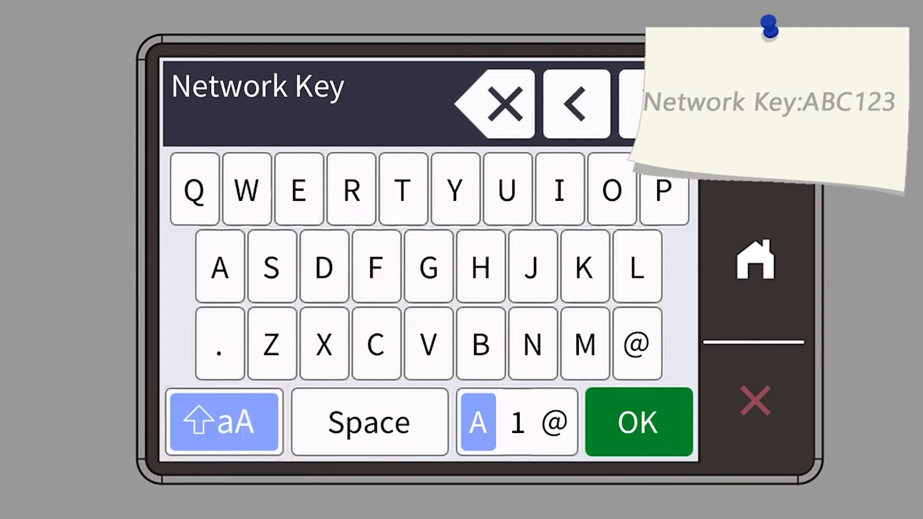
left_click(219, 266)
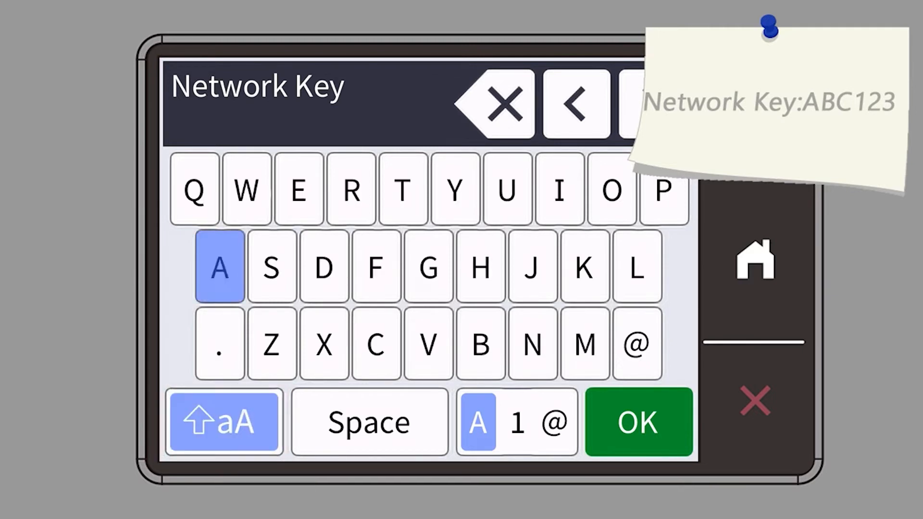
left_click(375, 346)
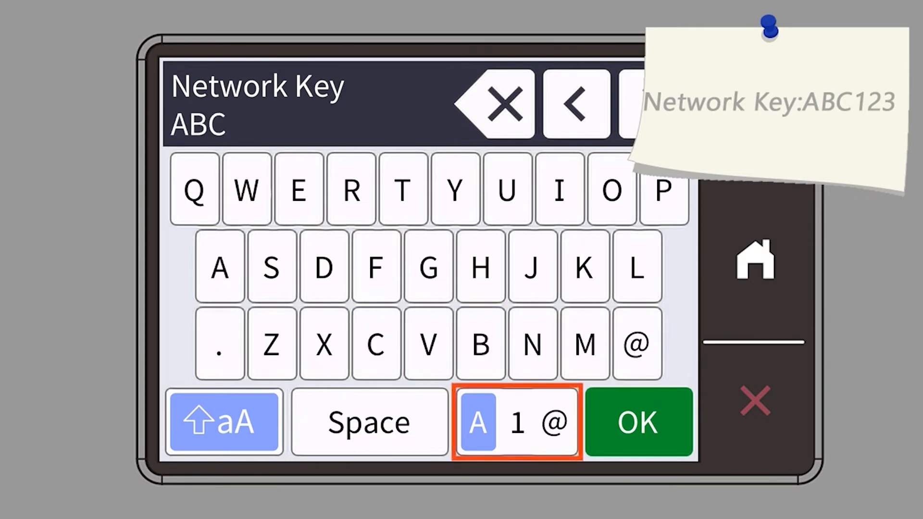
left_click(516, 421)
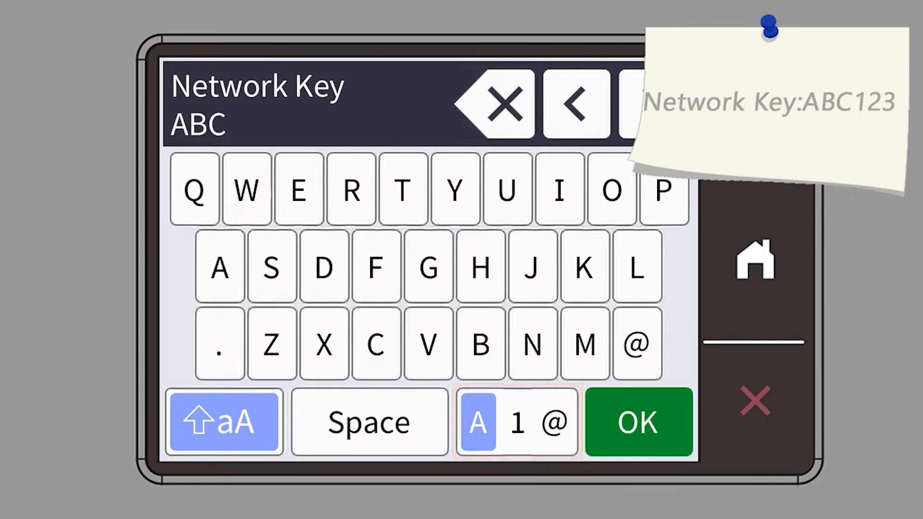
left_click(515, 422)
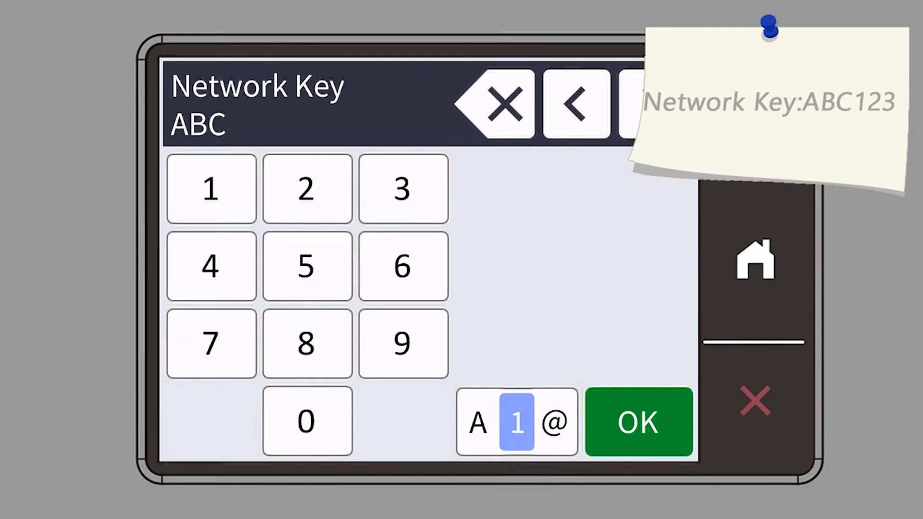
left_click(211, 189)
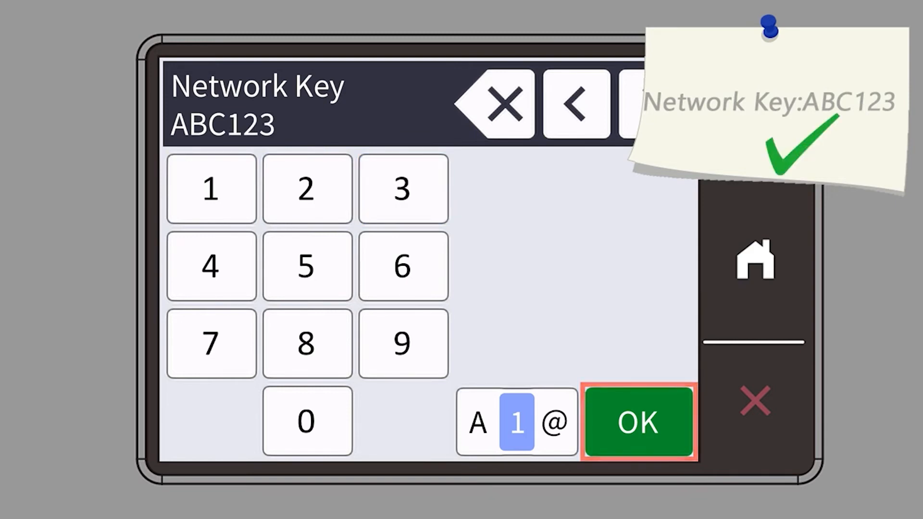
left_click(637, 423)
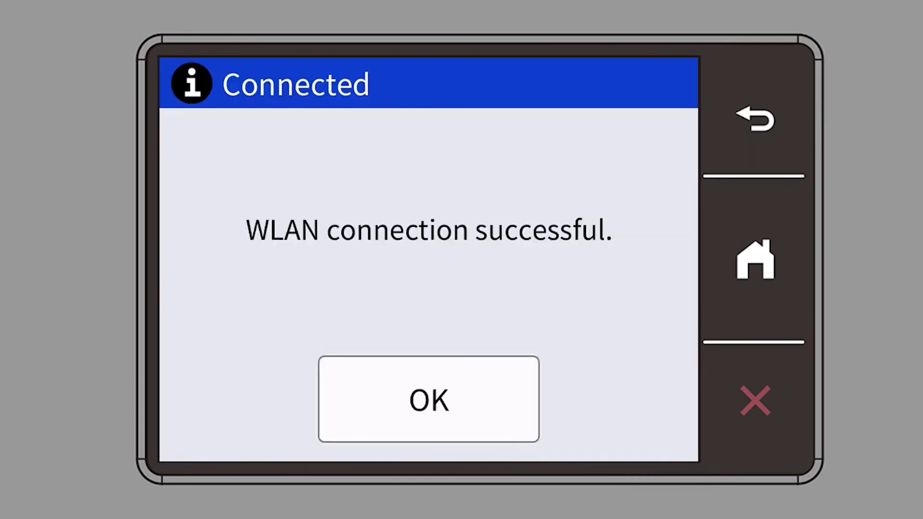
- Dismiss the Connected message with OK and return to the printer's home screen
left_click(428, 400)
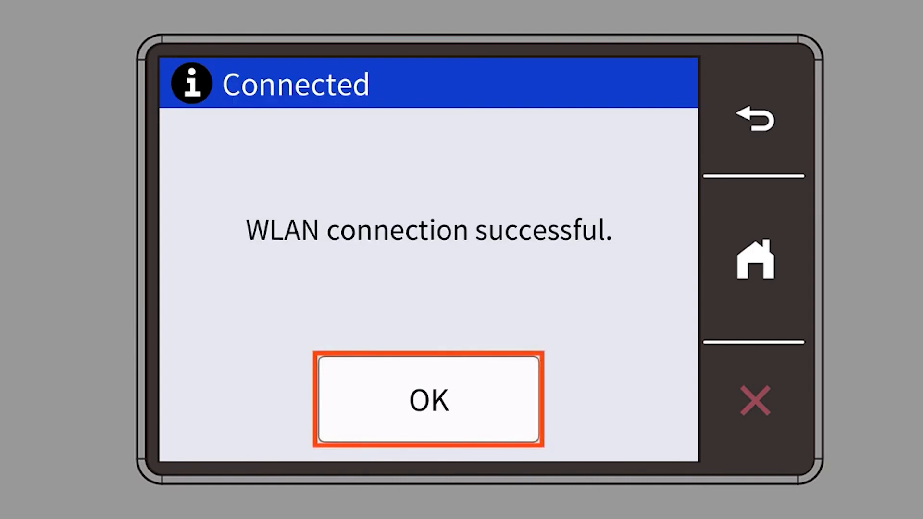
left_click(428, 399)
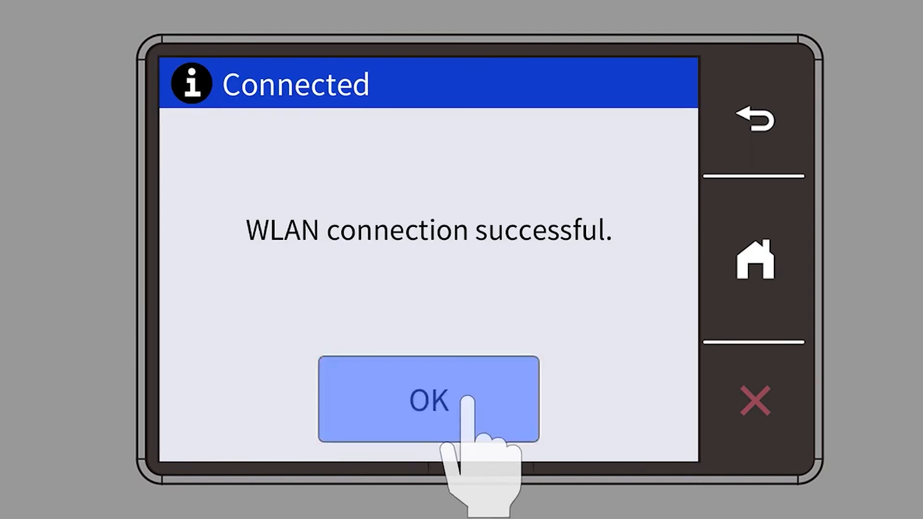
left_click(428, 400)
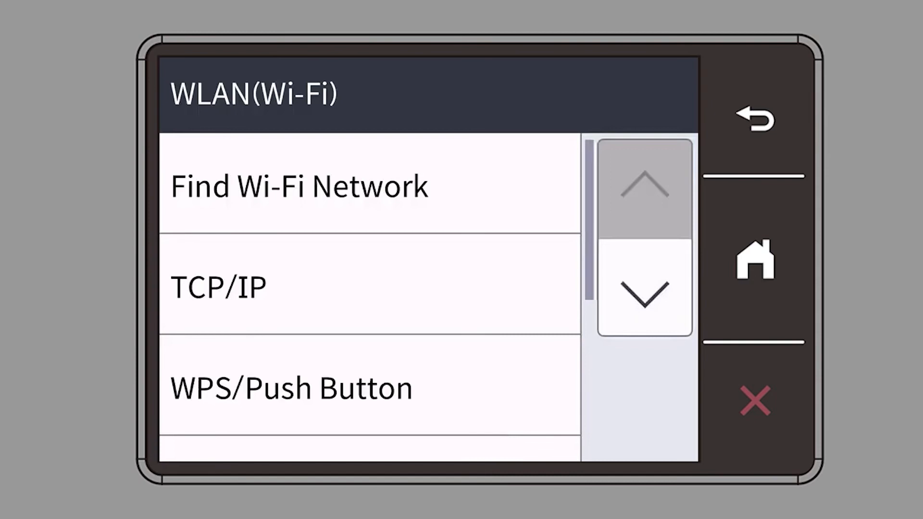
left_click(756, 261)
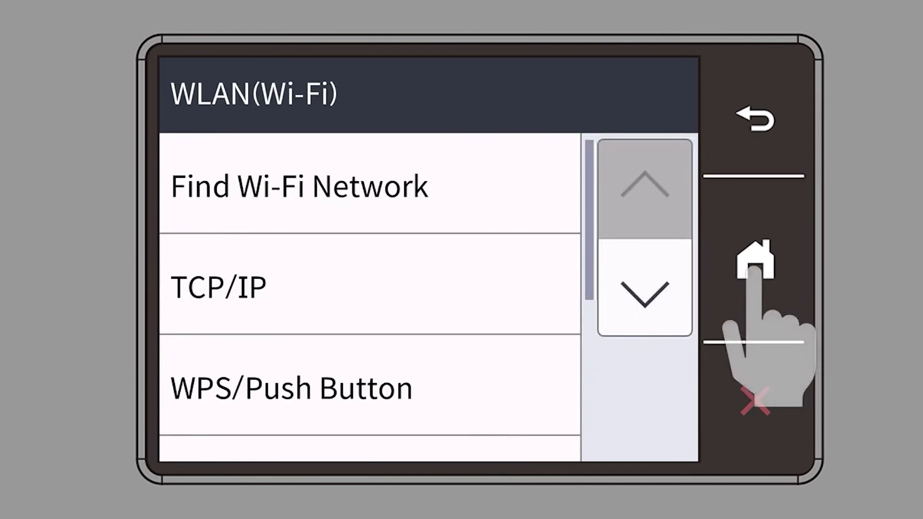
left_click(756, 258)
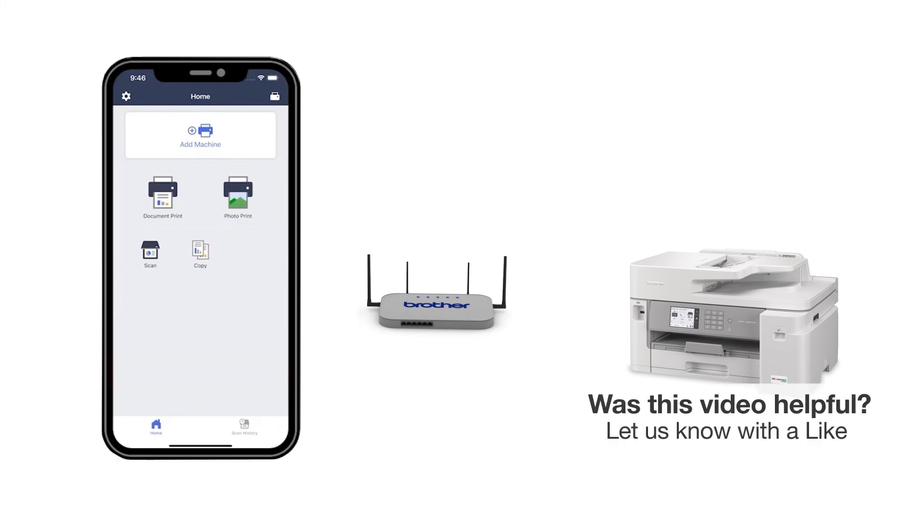
- Choose Add Machine in Brother Mobile Connect and answer Connected to the same-network prompt
left_click(200, 135)
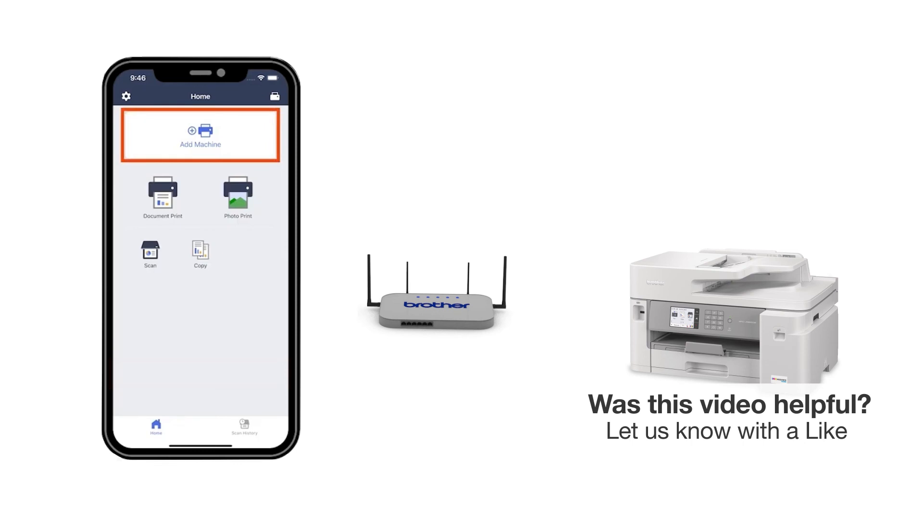
left_click(200, 136)
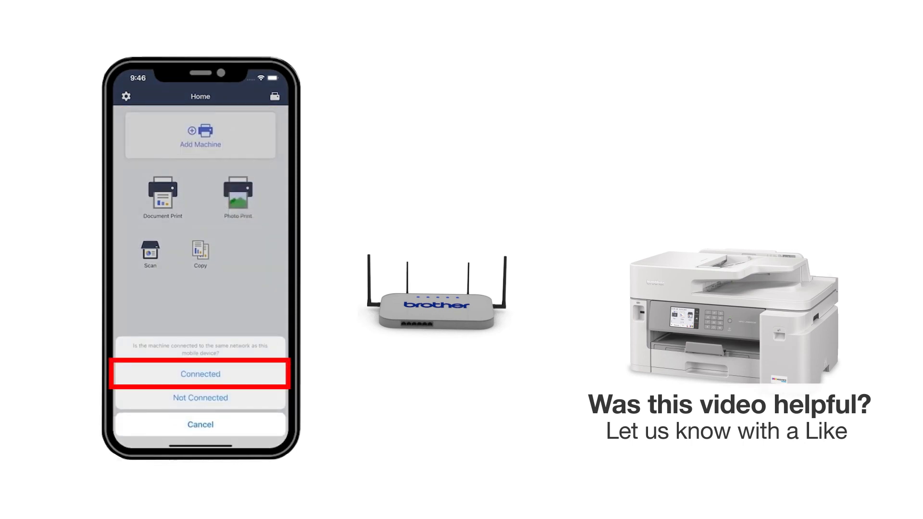
left_click(200, 375)
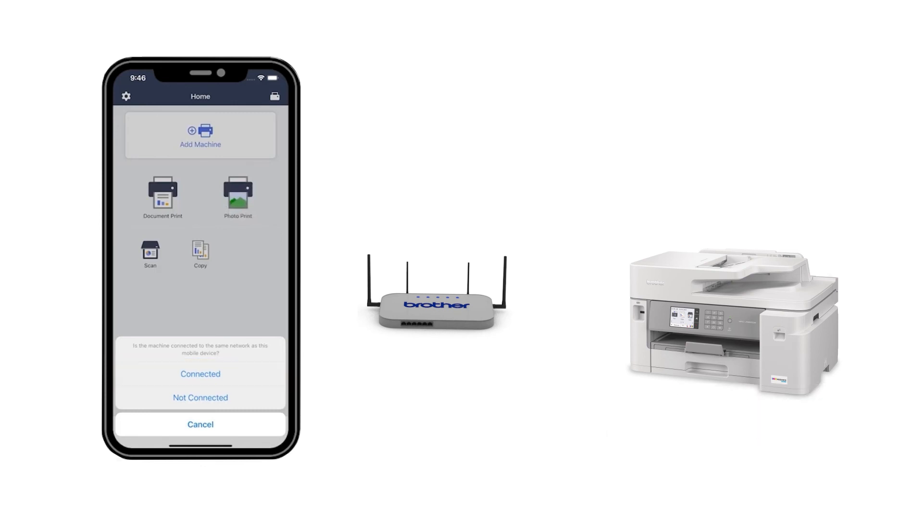